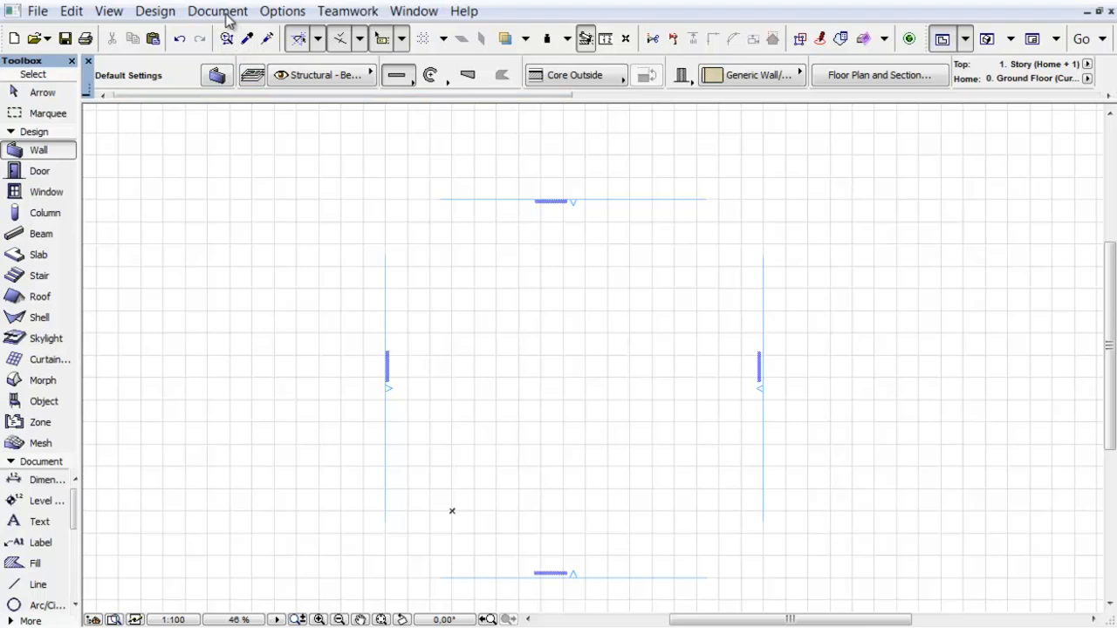
- Reach Layer Settings (Model Views) from the Document menu
{"action": "left_click", "coordinate": [217, 11]}
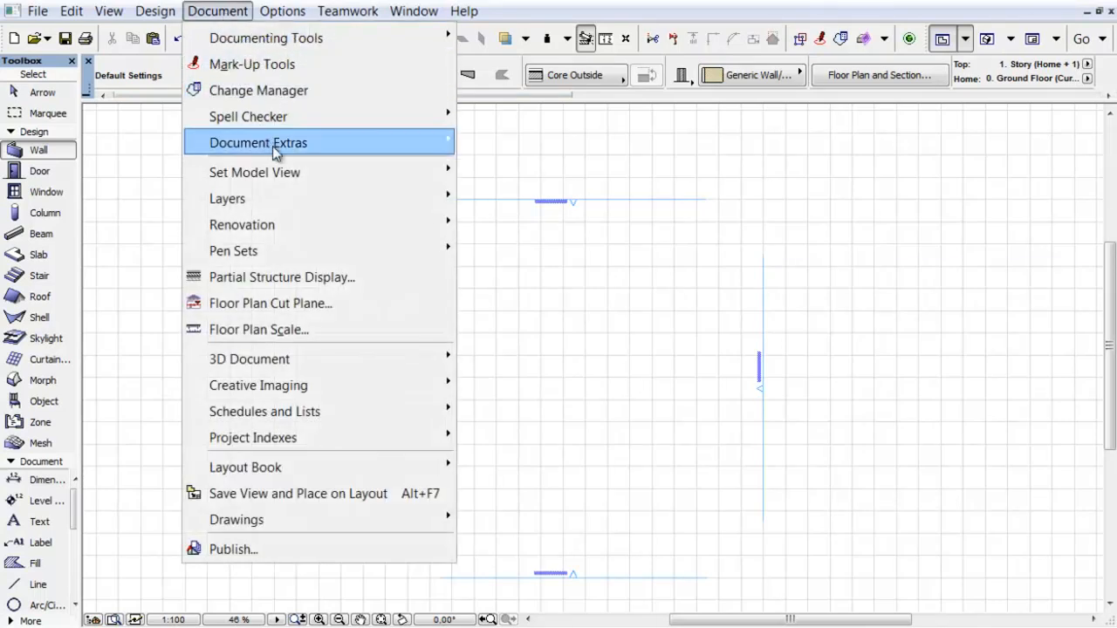
{"action": "mouse_move", "coordinate": [227, 199]}
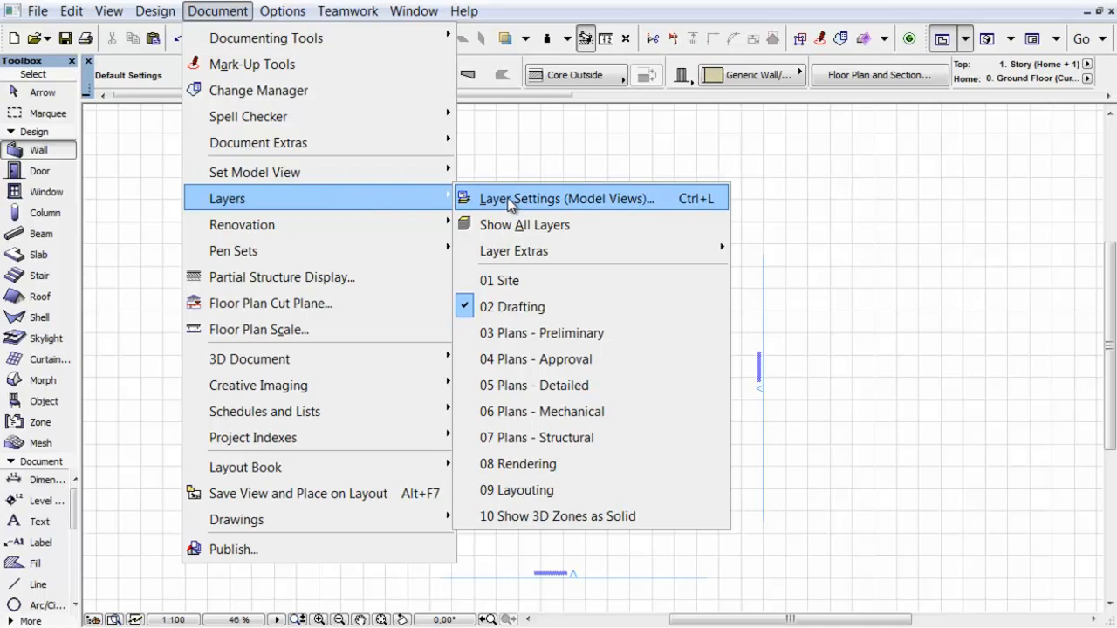
{"action": "left_click", "coordinate": [565, 199]}
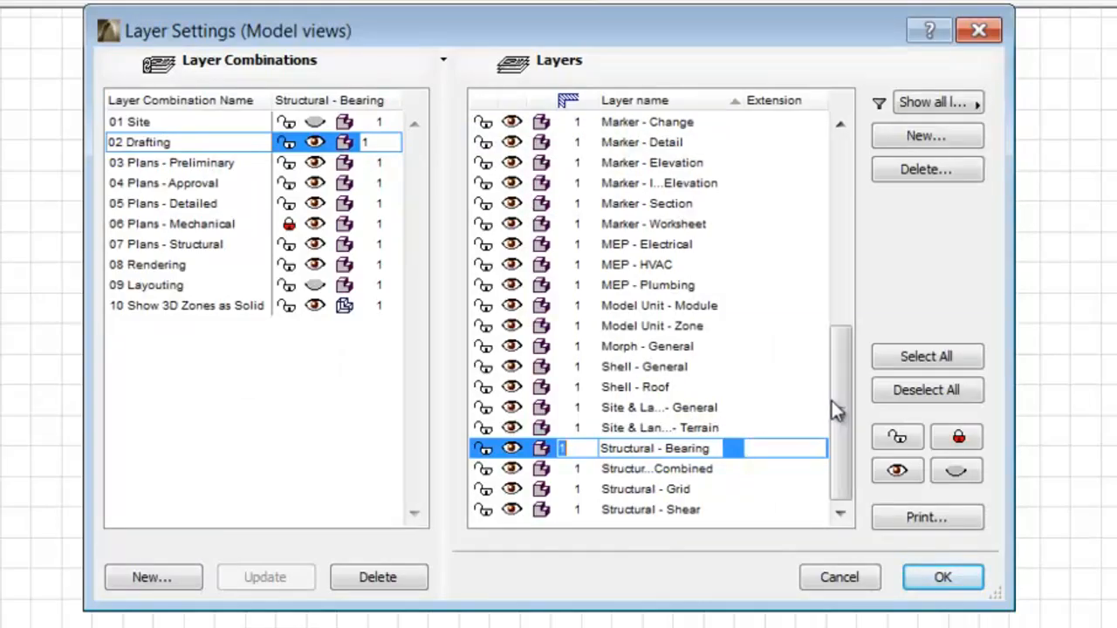
- Start deleting Structural - Bearing, compare Move Elements onto with Delete Elements, ending on Delete Elements
{"action": "left_click", "coordinate": [925, 169]}
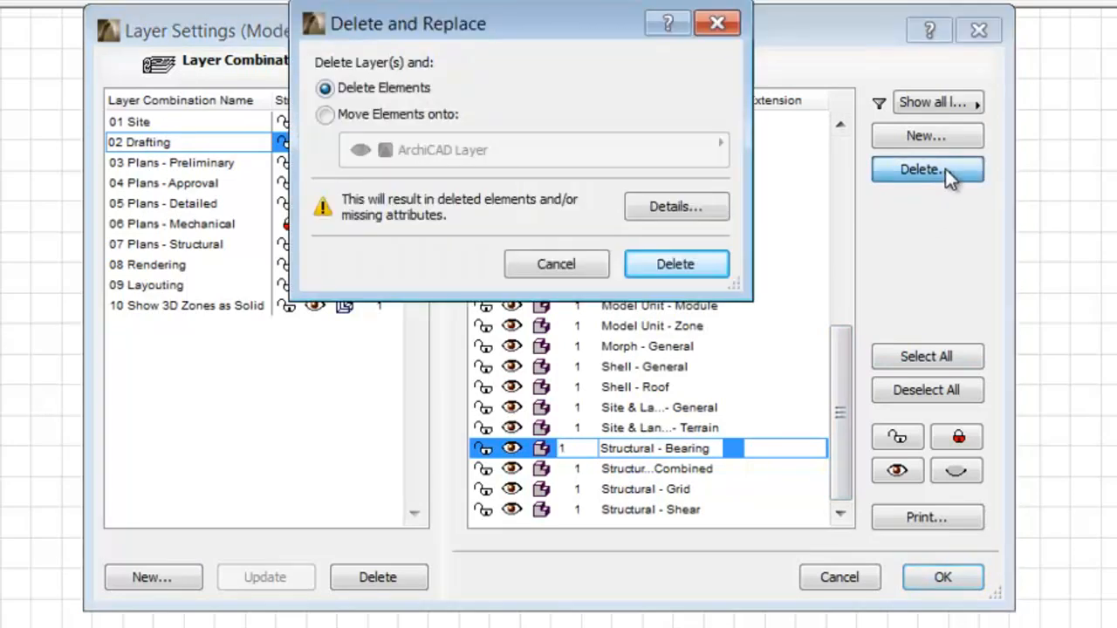
{"action": "mouse_move", "coordinate": [718, 188]}
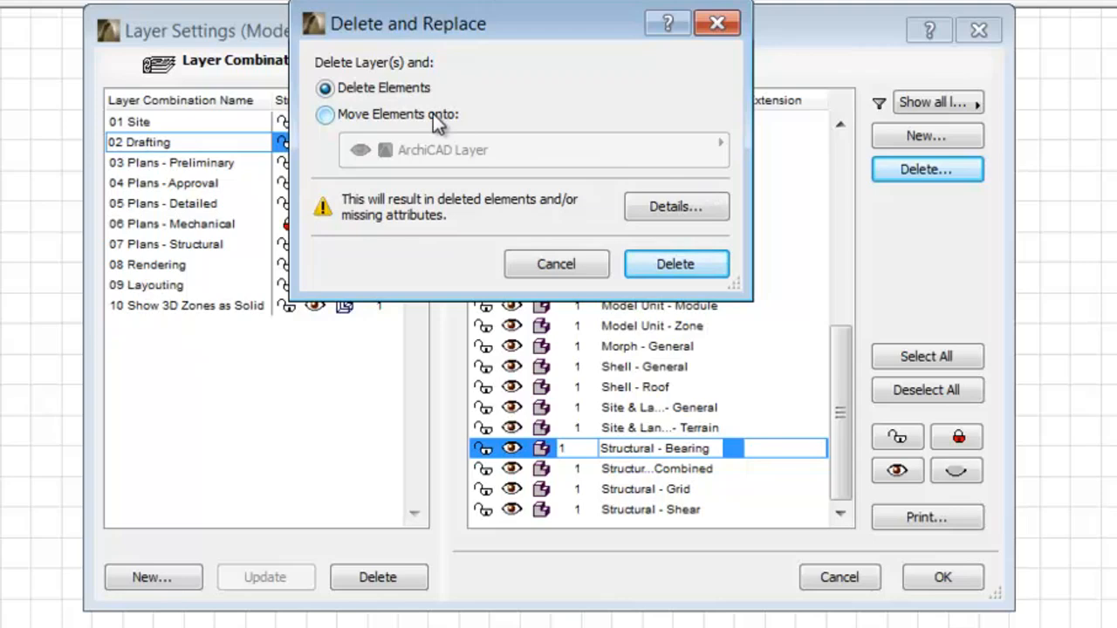
{"action": "left_click", "coordinate": [324, 116]}
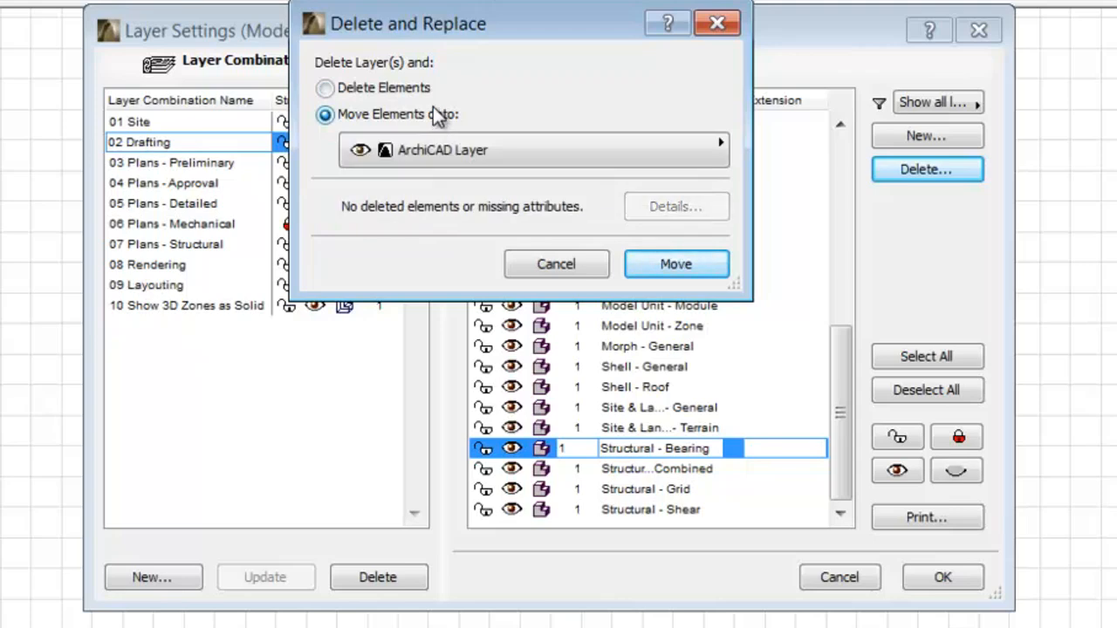
{"action": "left_click", "coordinate": [325, 87]}
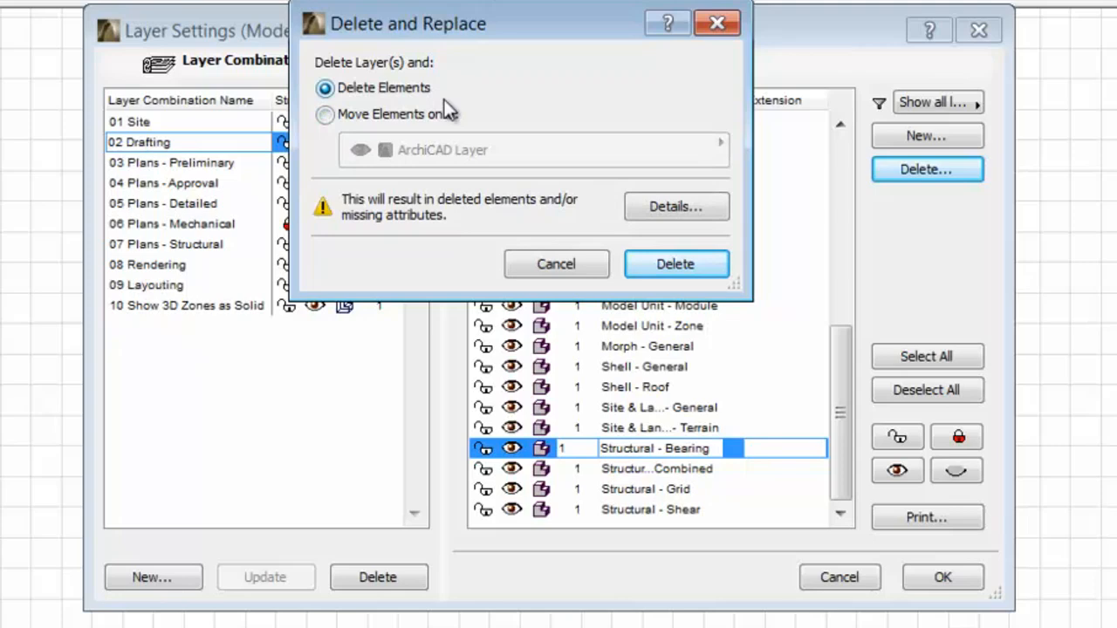
{"action": "left_click", "coordinate": [325, 115]}
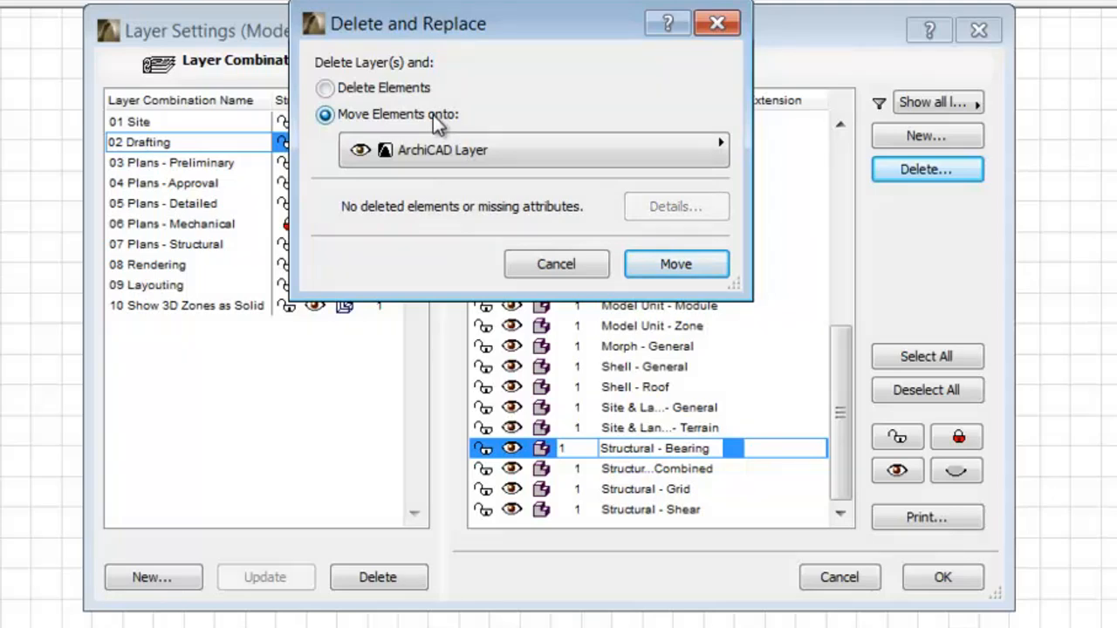
{"action": "mouse_move", "coordinate": [433, 91]}
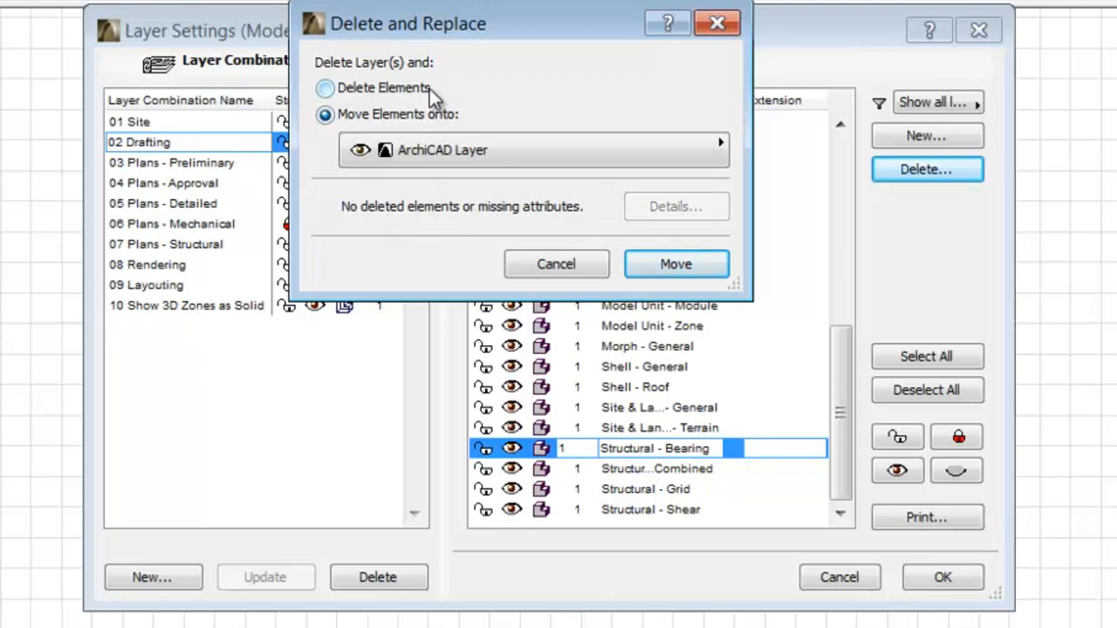
{"action": "left_click", "coordinate": [324, 87]}
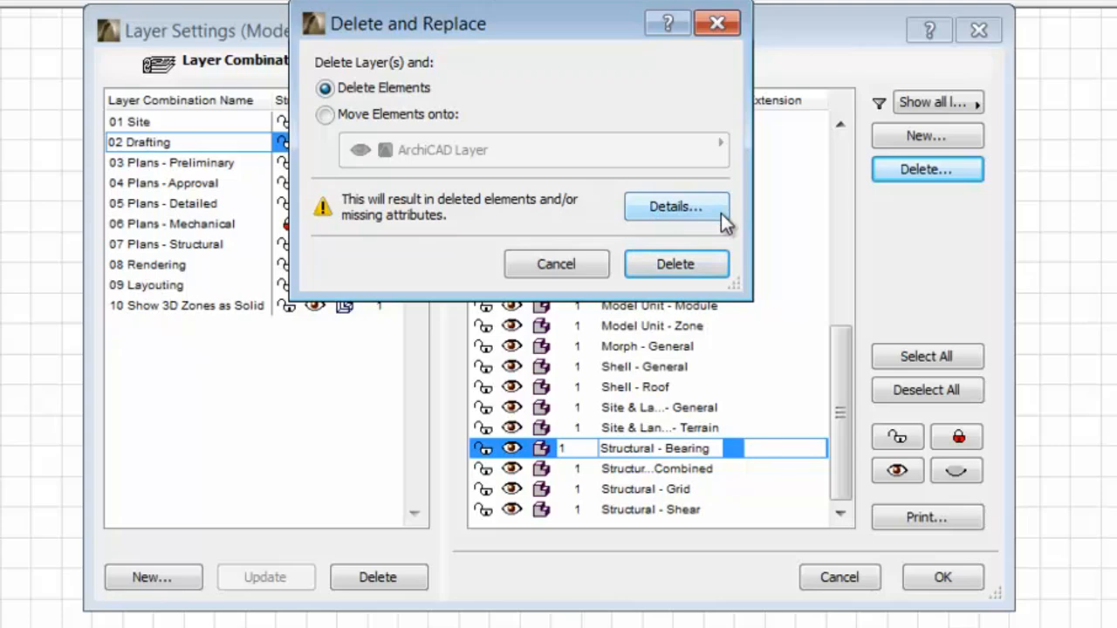
- Review the Missing Attributes list, then cancel the layer deletion and leave Layer Settings unchanged
{"action": "left_click", "coordinate": [675, 206]}
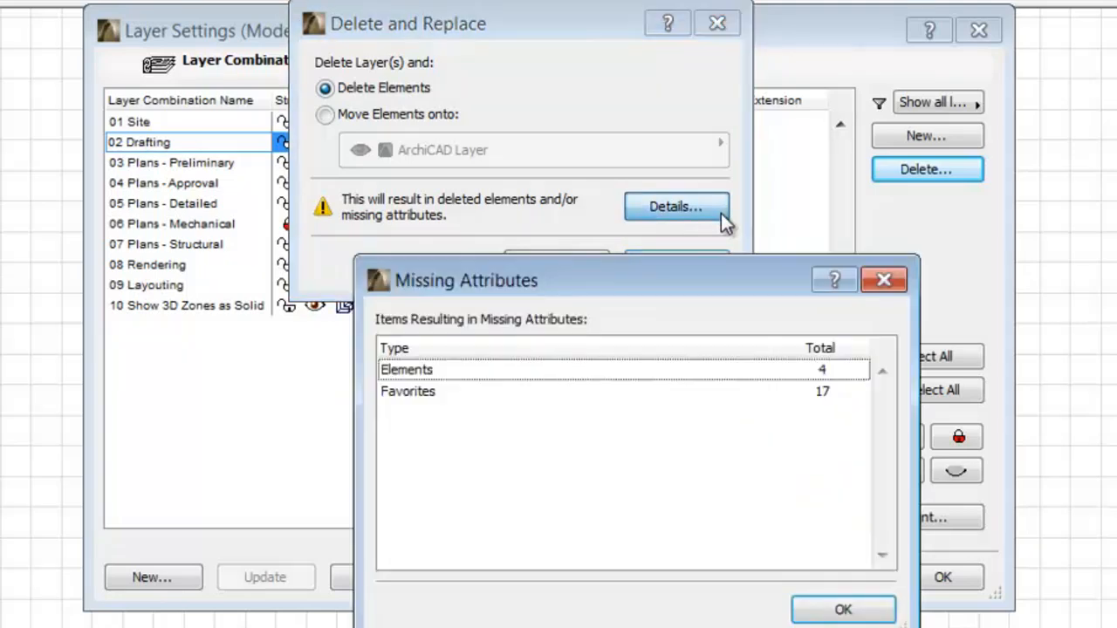
{"action": "mouse_move", "coordinate": [778, 365]}
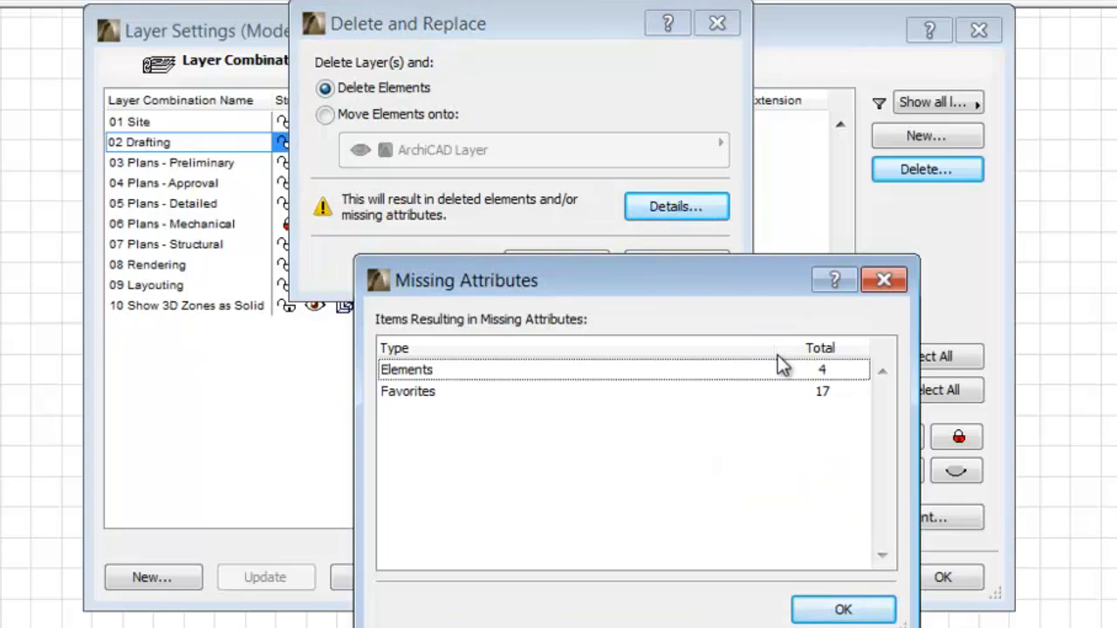
{"action": "mouse_move", "coordinate": [803, 400]}
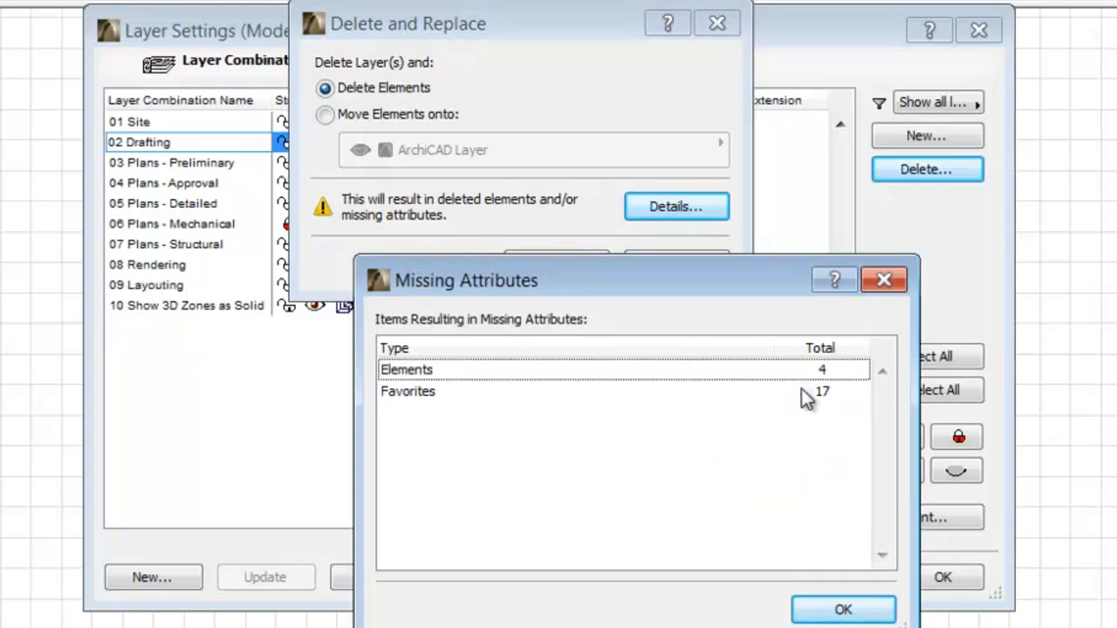
{"action": "left_click", "coordinate": [841, 609]}
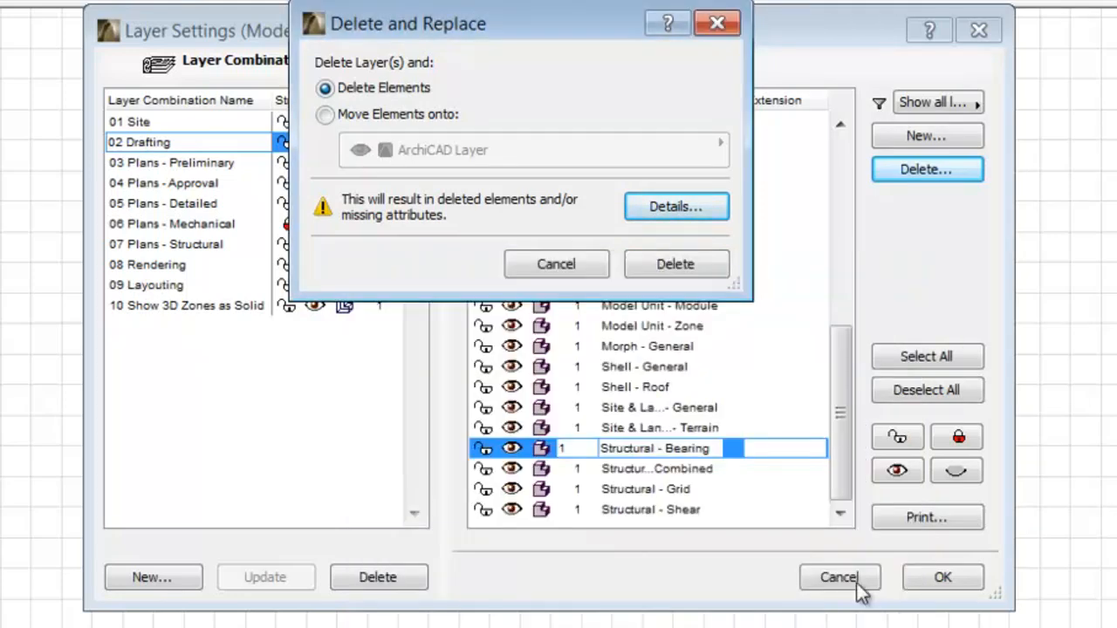
{"action": "left_click", "coordinate": [555, 263]}
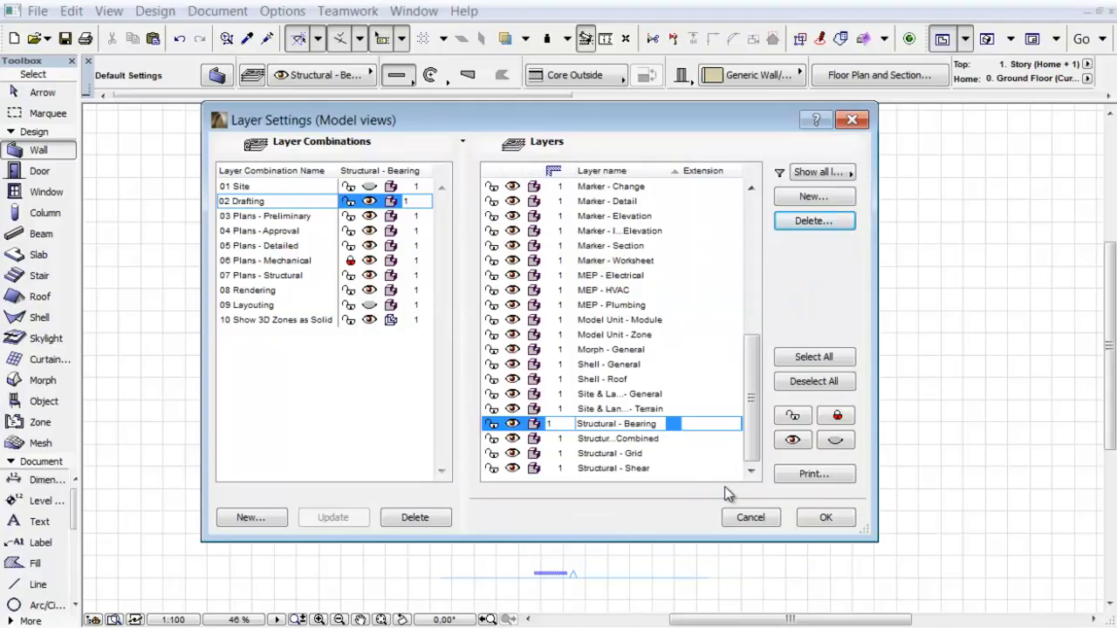
{"action": "left_click", "coordinate": [824, 516]}
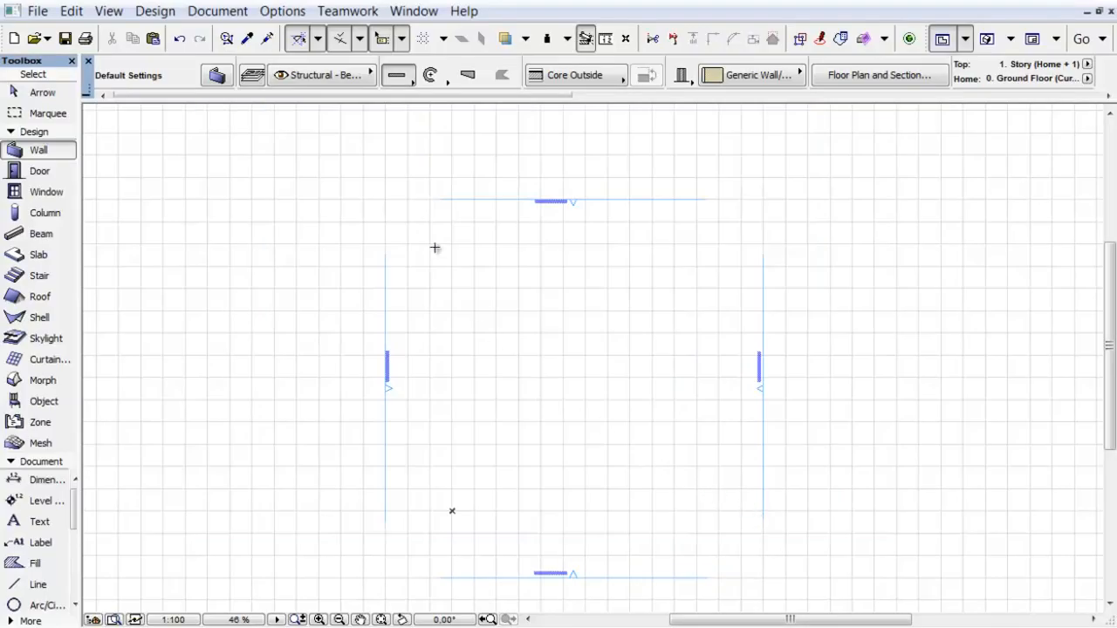
- Reach Fill Types via Options > Element Attributes and select the Common Brick fill
{"action": "left_click", "coordinate": [282, 11]}
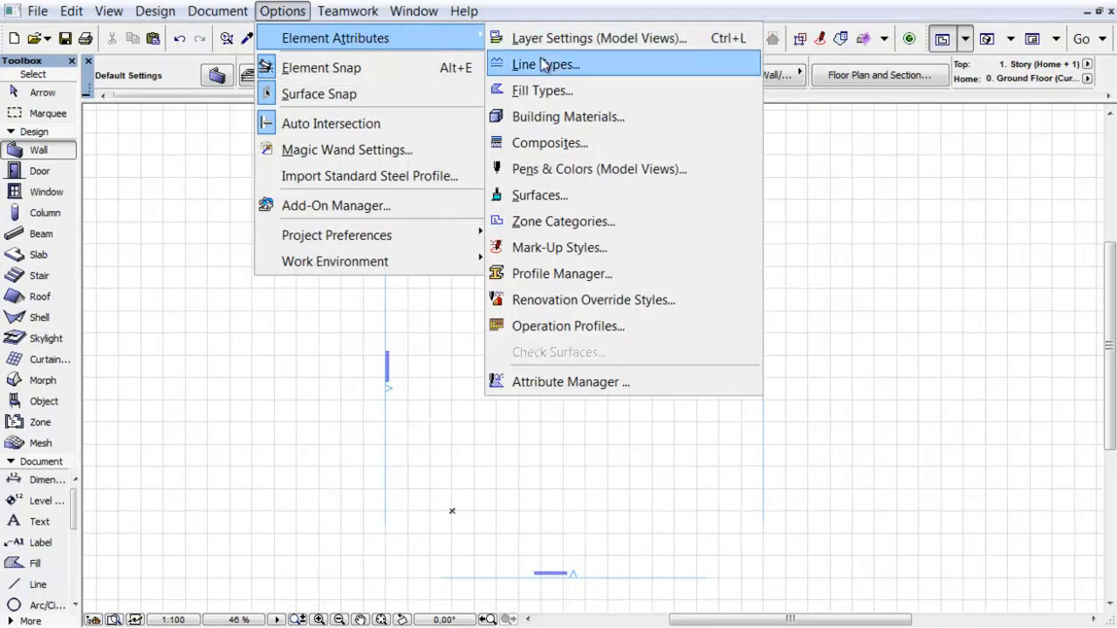
{"action": "left_click", "coordinate": [541, 91]}
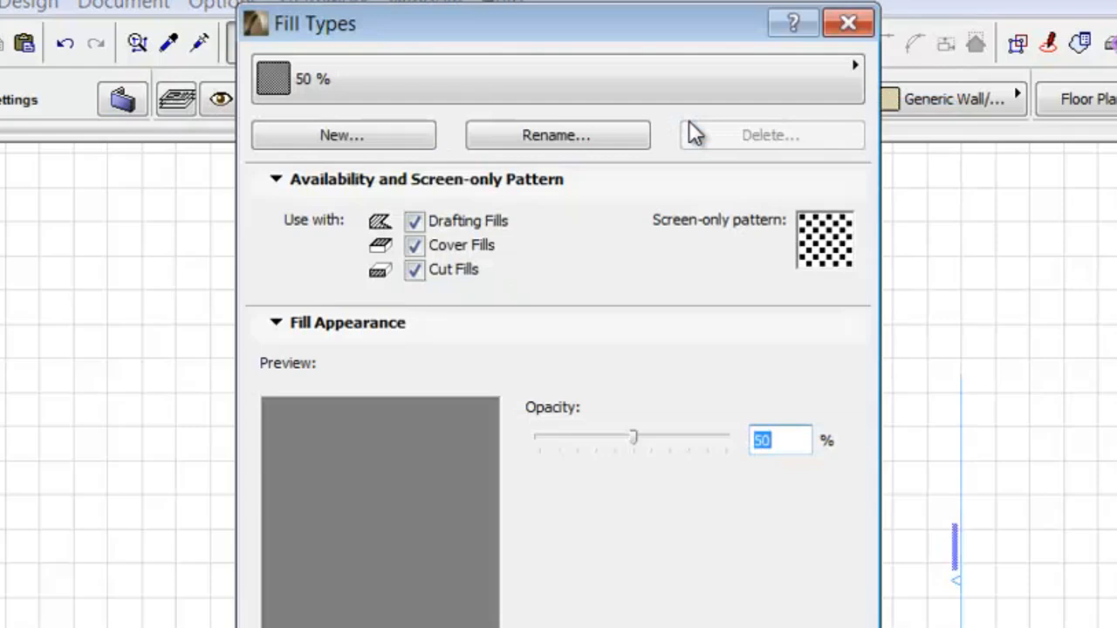
{"action": "left_click", "coordinate": [855, 66]}
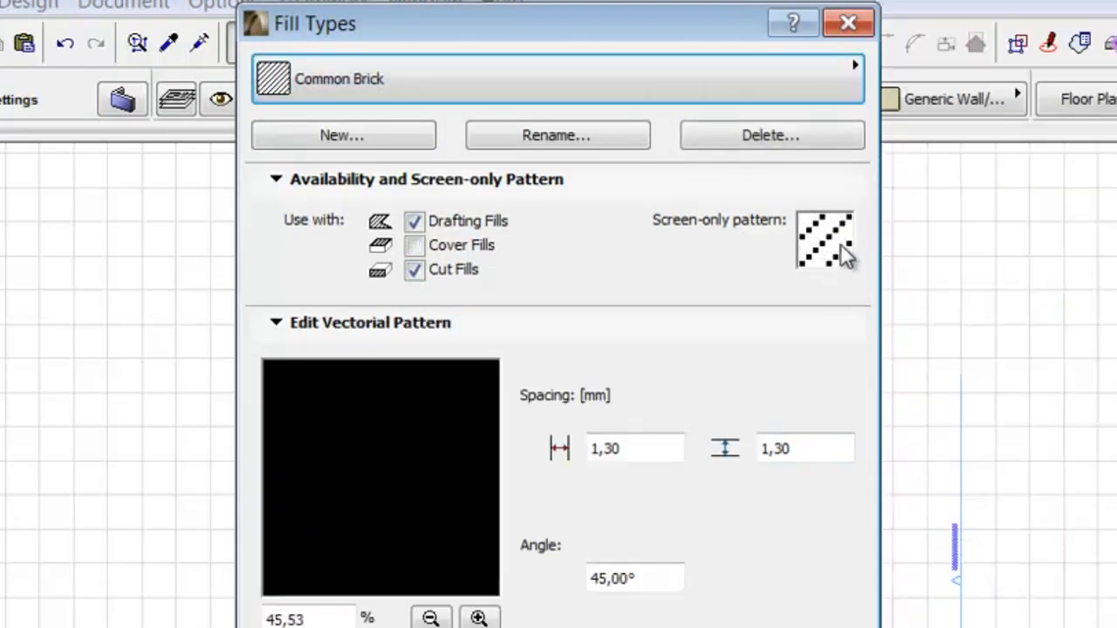
- Start deleting Common Brick, consider Delete and Replace with Face Brick, then return to plain Delete
{"action": "left_click", "coordinate": [770, 134]}
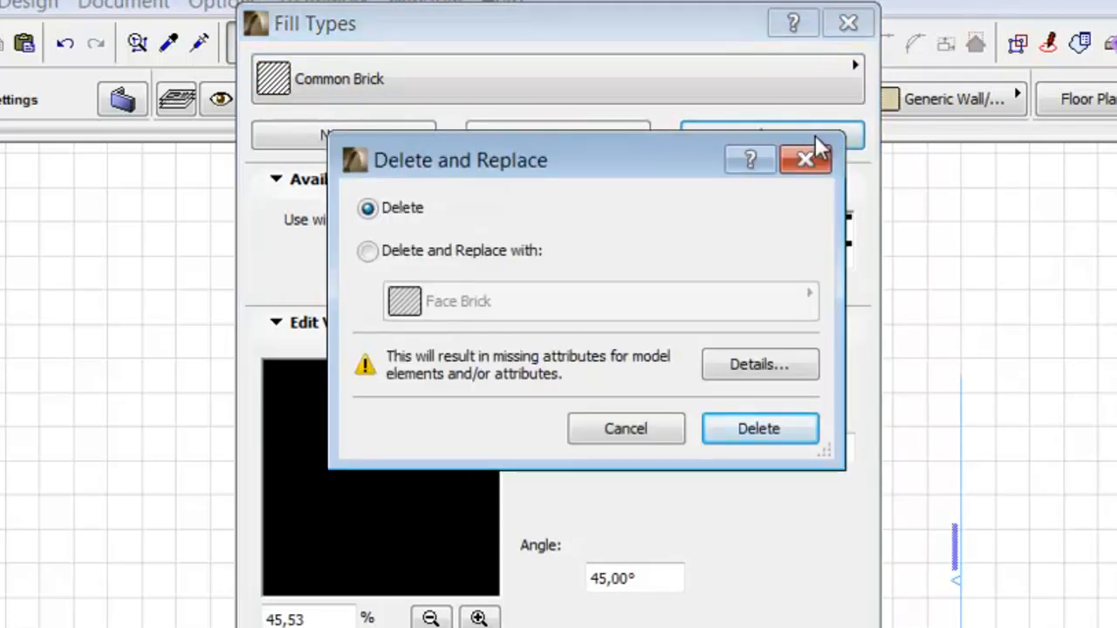
{"action": "mouse_move", "coordinate": [558, 258]}
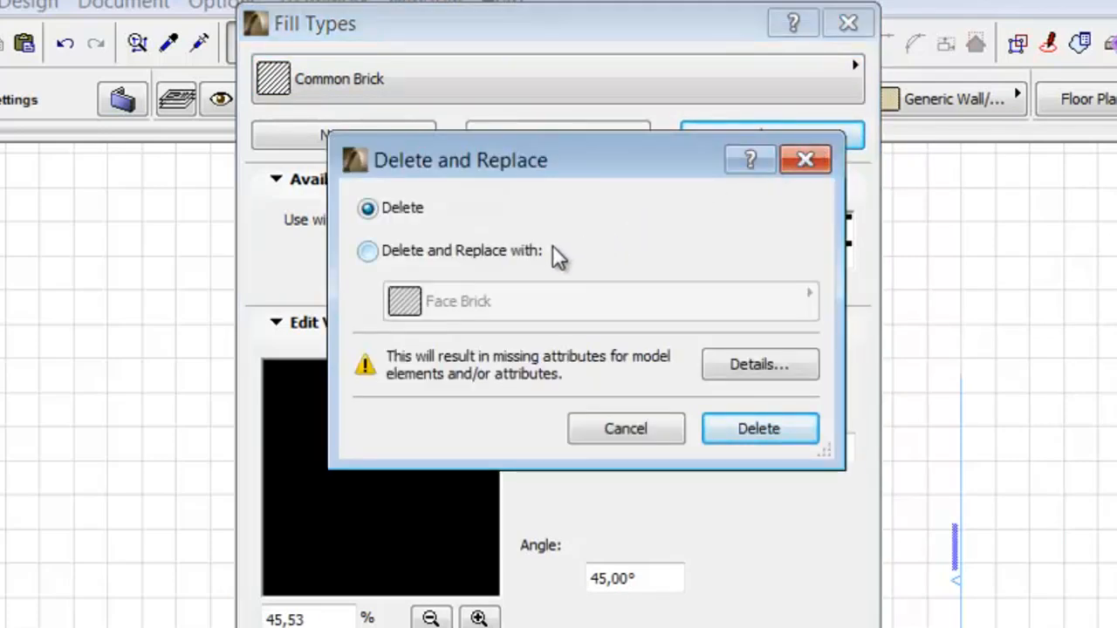
{"action": "left_click", "coordinate": [366, 251]}
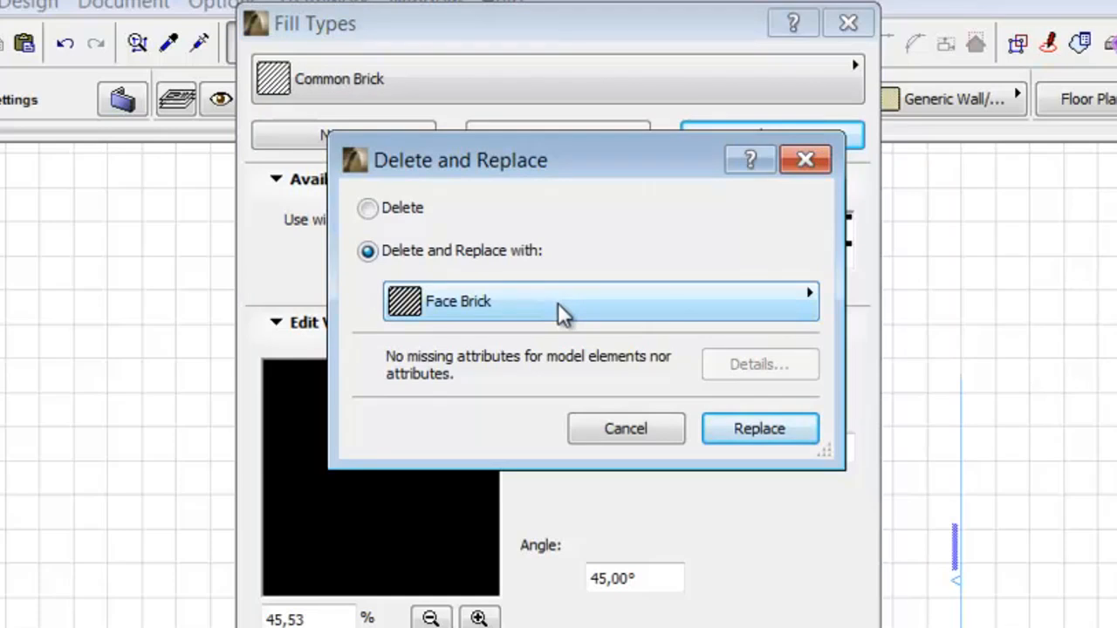
{"action": "left_click", "coordinate": [808, 300]}
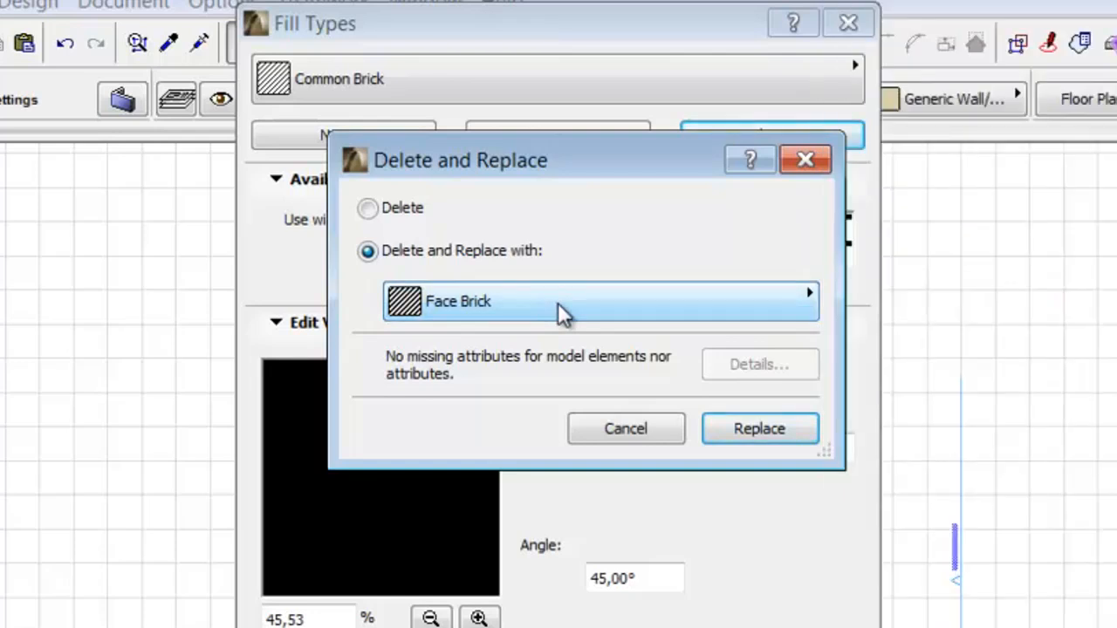
{"action": "left_click", "coordinate": [366, 208]}
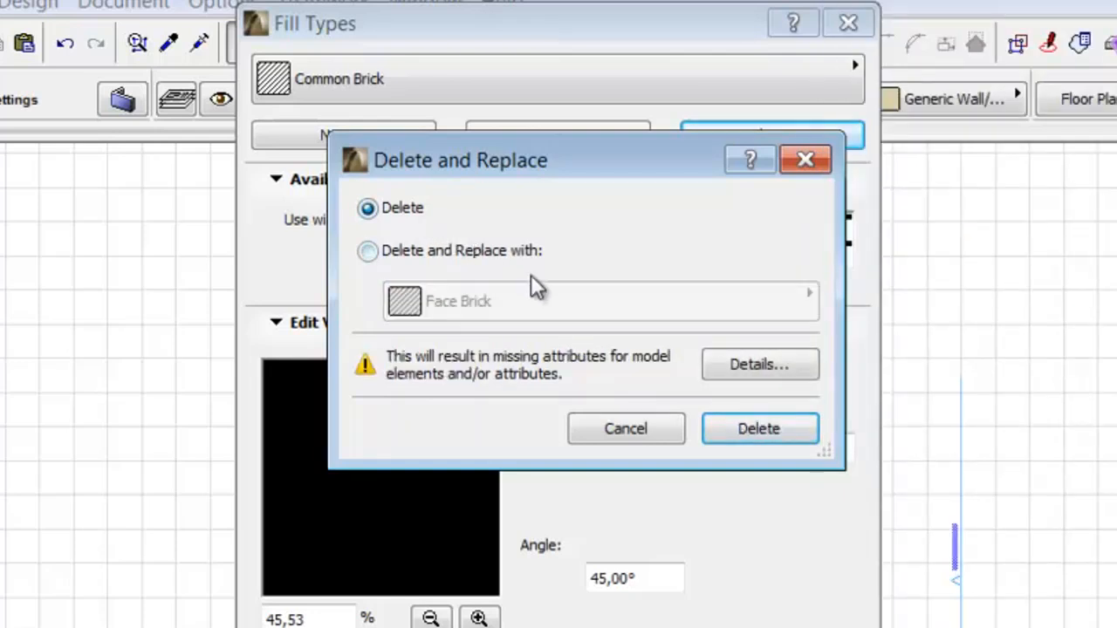
- Show the Missing Attributes list: four elements, composites, profiles, renovation styles, building materials and 13 favorites
{"action": "left_click", "coordinate": [758, 365]}
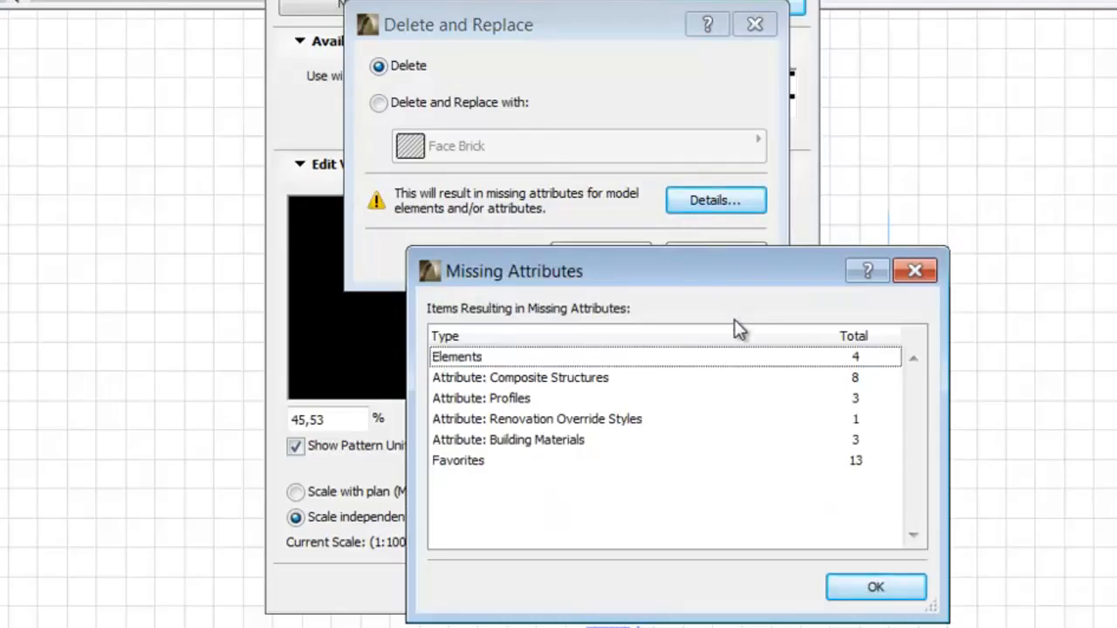
{"action": "mouse_move", "coordinate": [776, 402]}
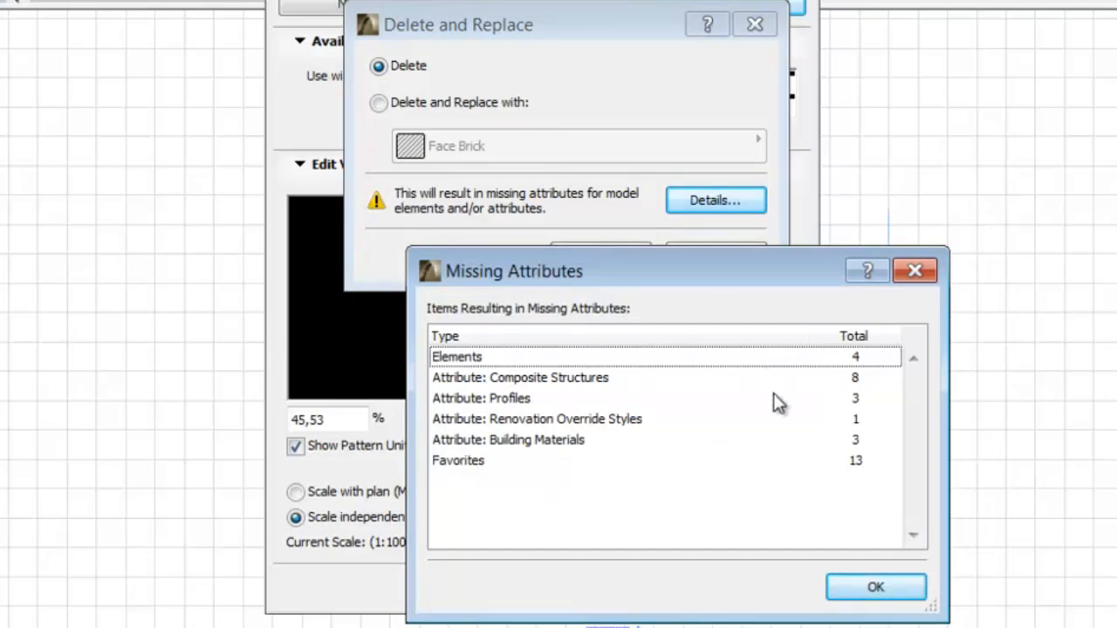
{"action": "mouse_move", "coordinate": [805, 461]}
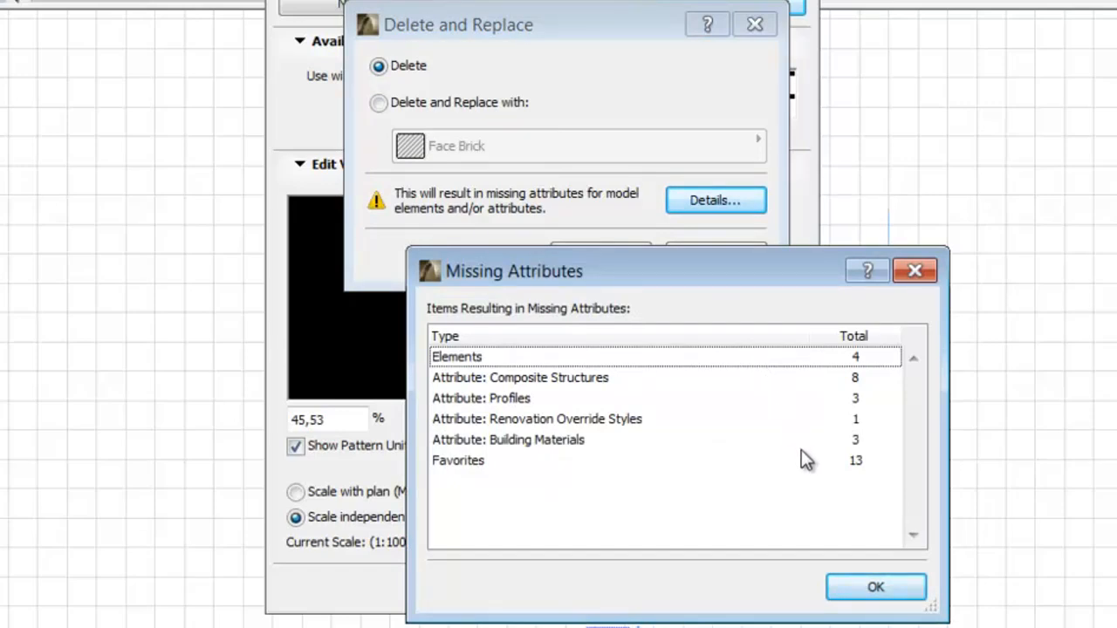
{"action": "mouse_move", "coordinate": [827, 504]}
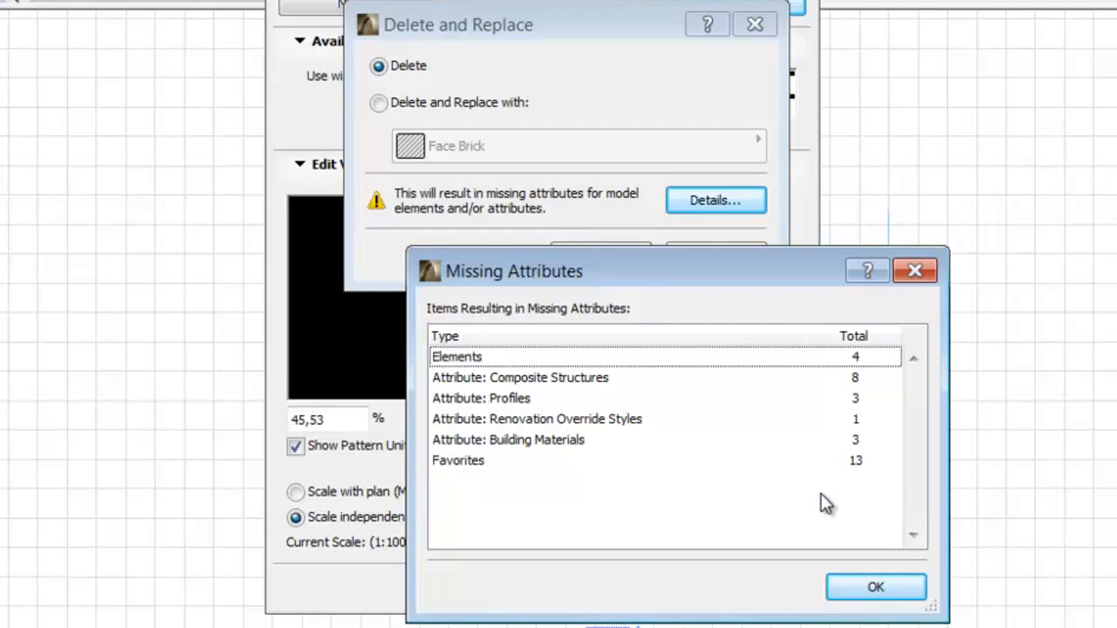